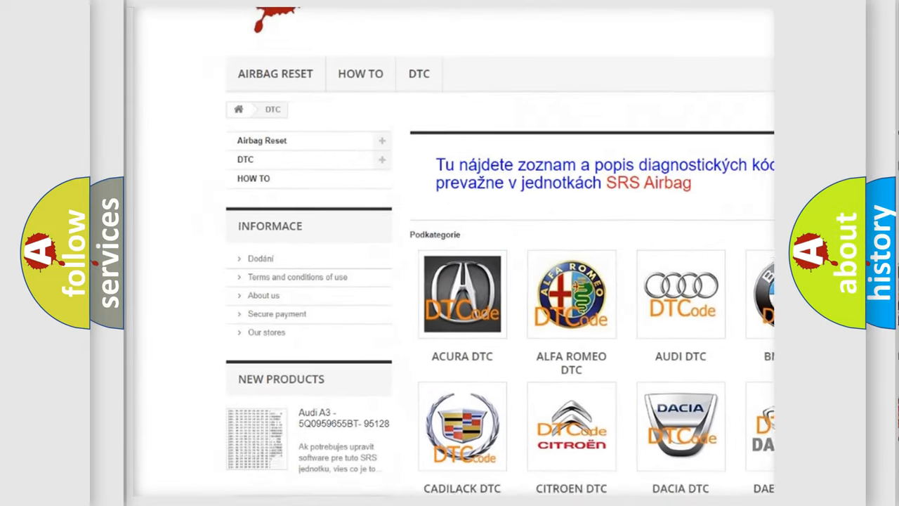
scroll("down", 3)
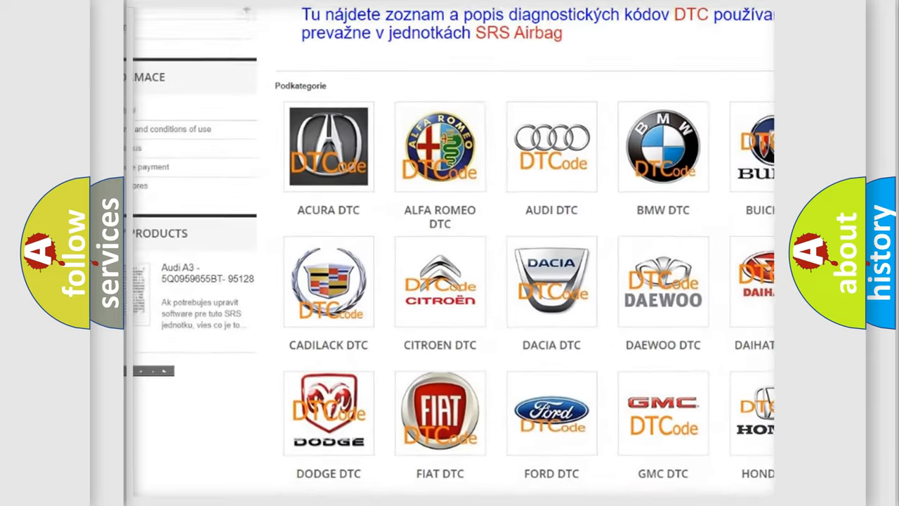
scroll("down", 3)
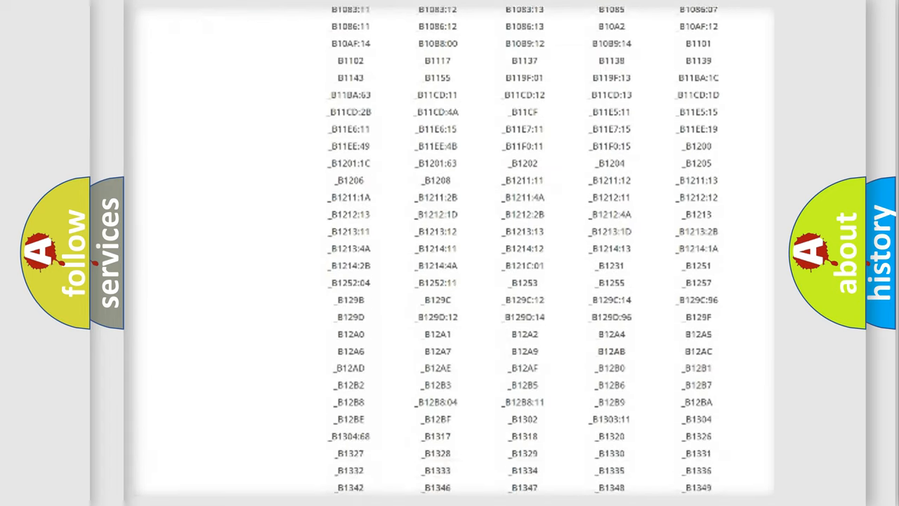
scroll("down", 3)
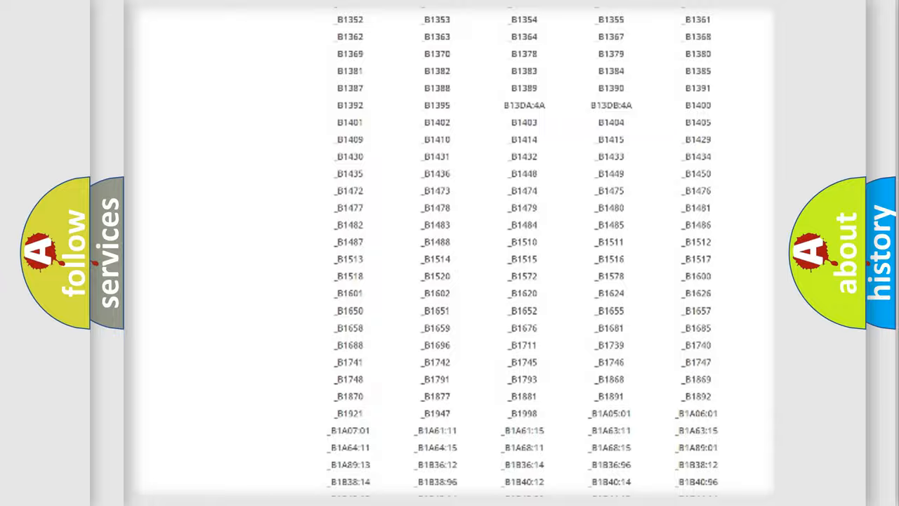